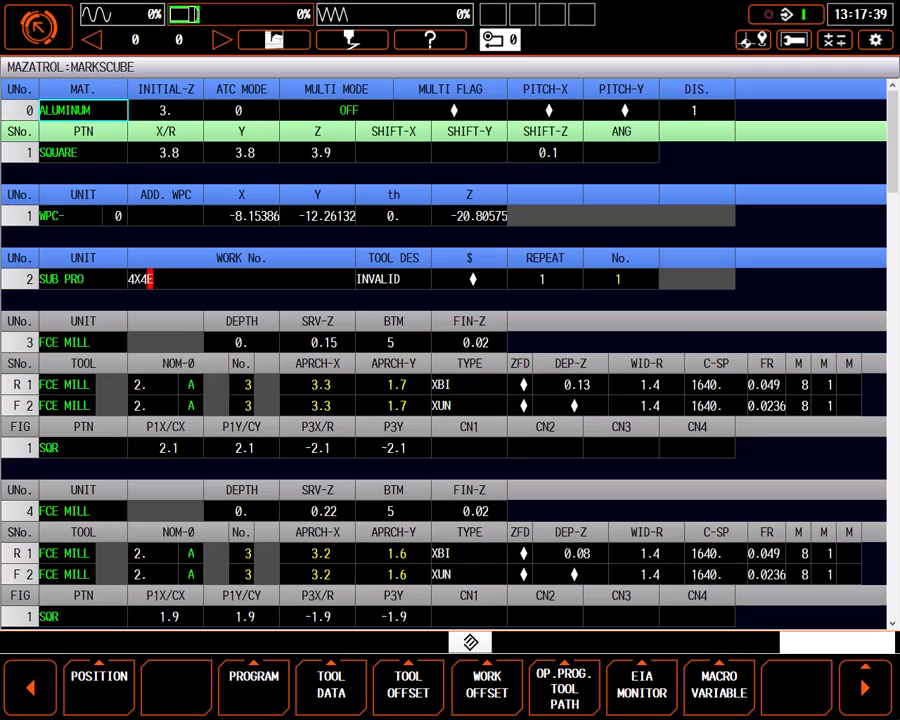
# - Create work number COOLMILLPART as a new Mazatrol conversational program
pyautogui.click(864, 688)
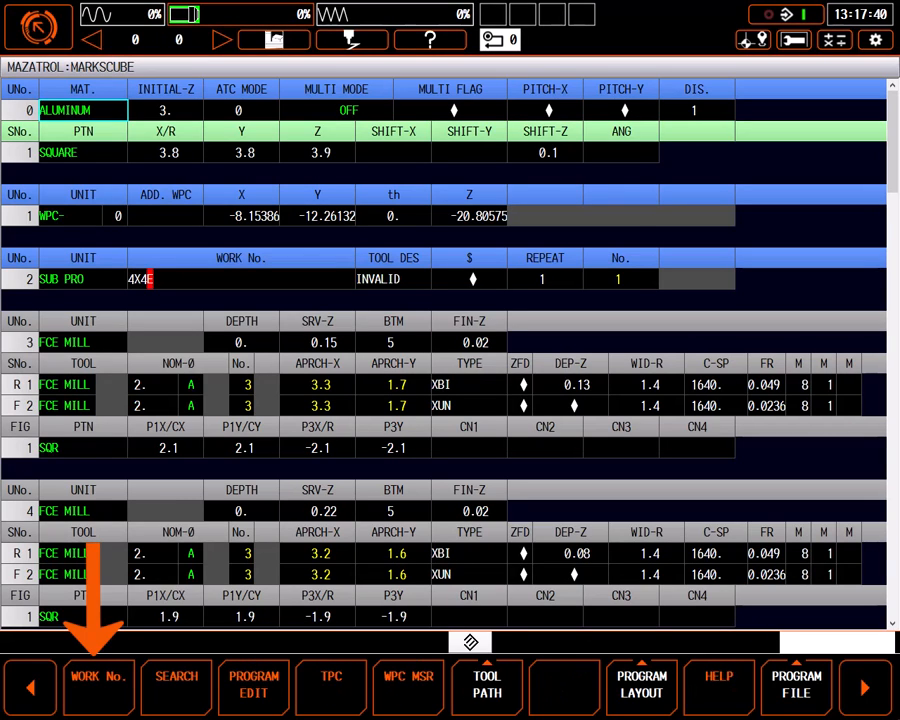
pyautogui.click(98, 688)
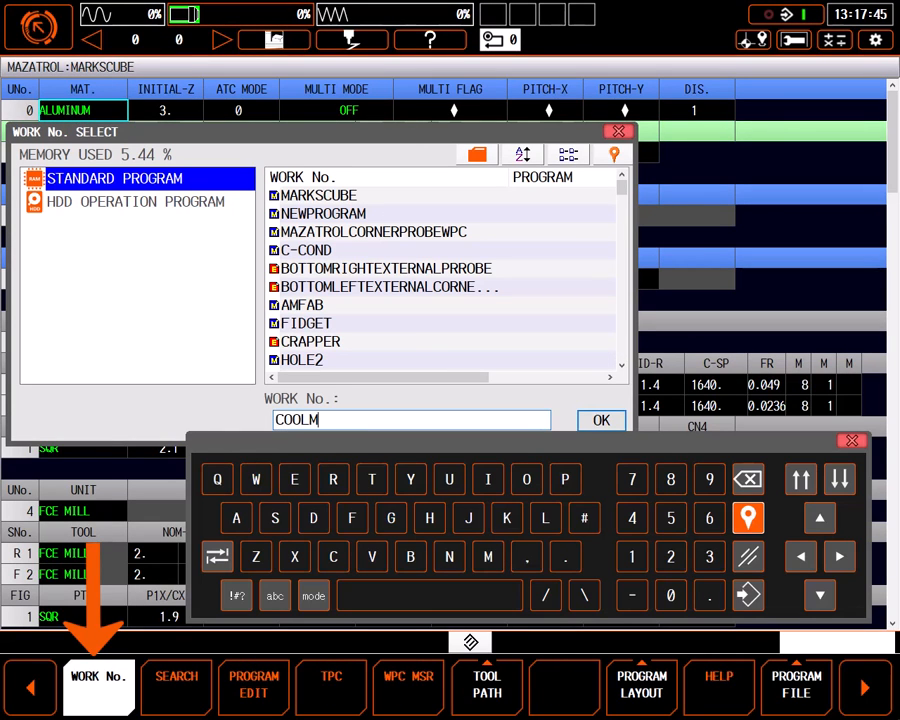
pyautogui.click(600, 420)
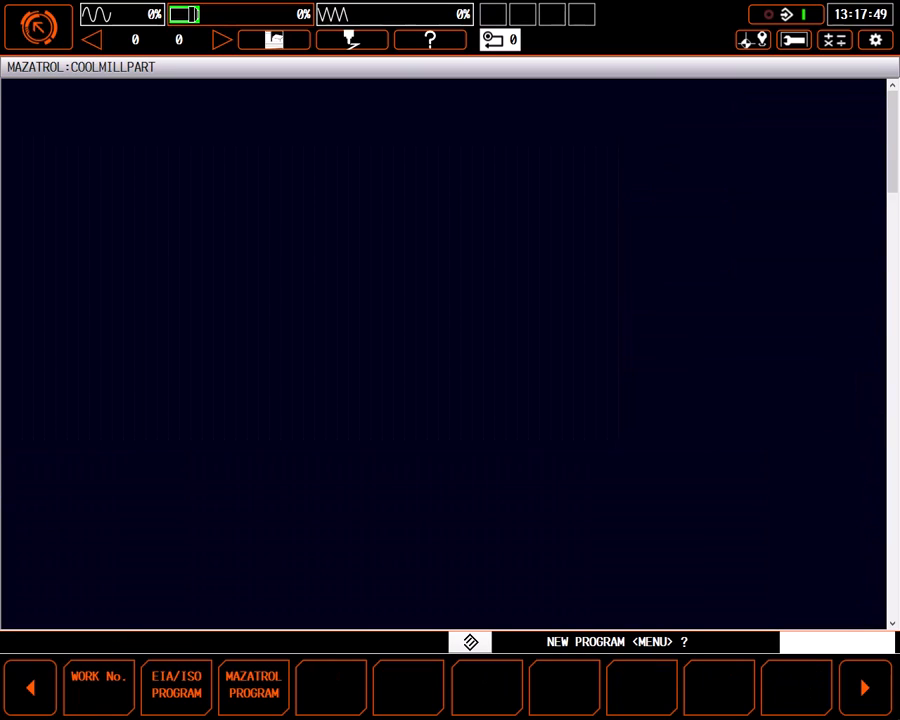
pyautogui.click(176, 688)
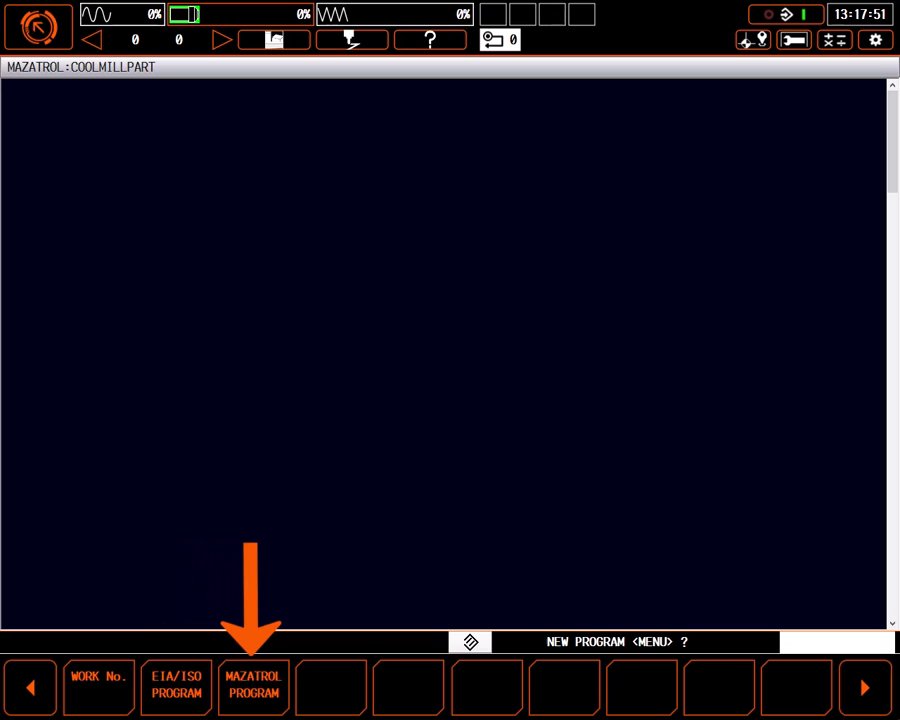
pyautogui.click(252, 688)
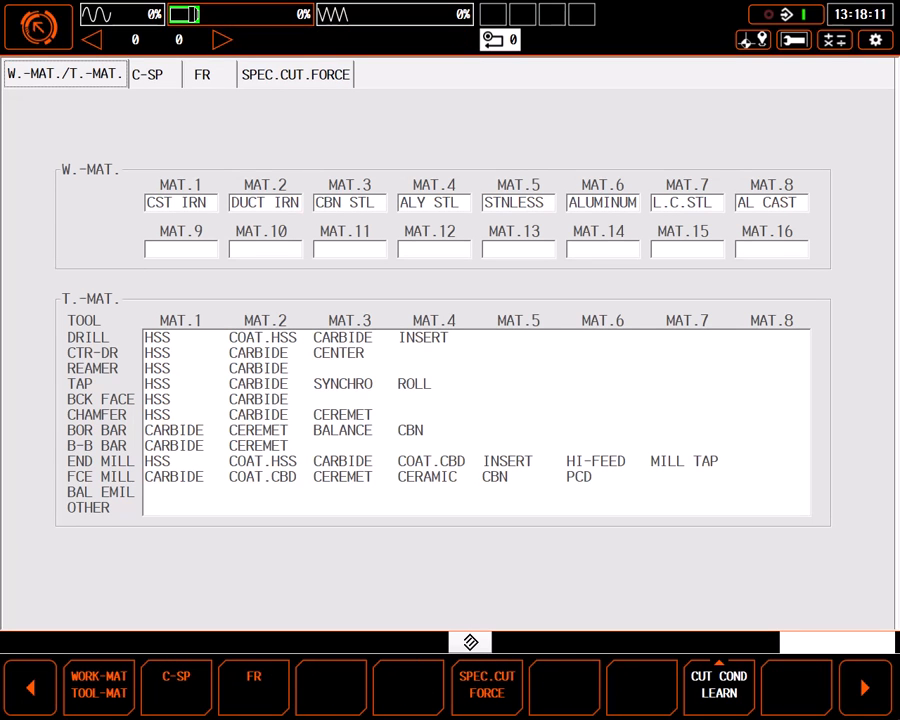
pyautogui.click(148, 74)
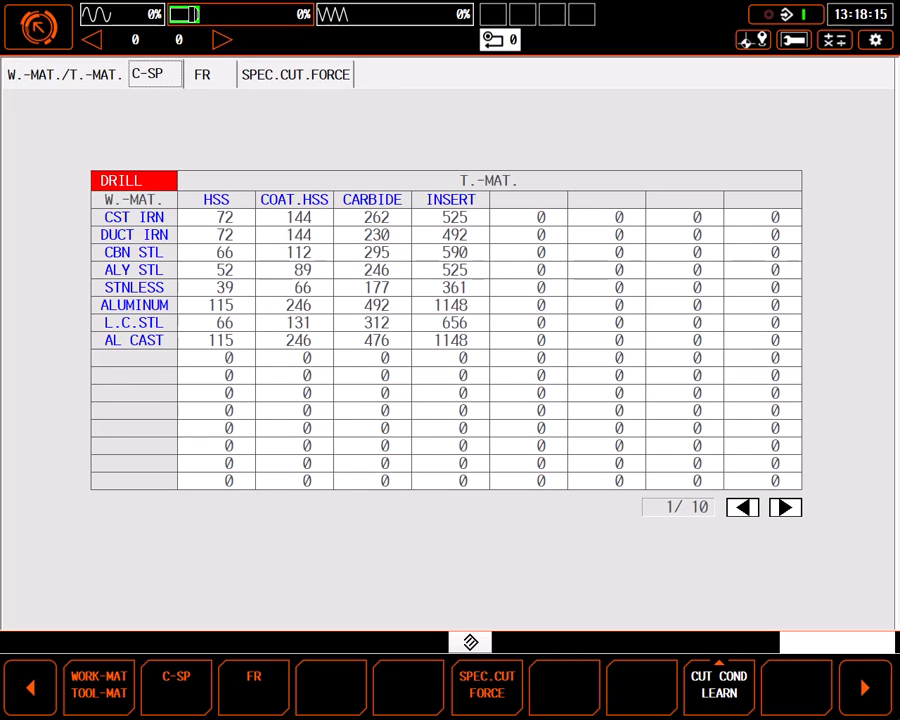
pyautogui.click(210, 74)
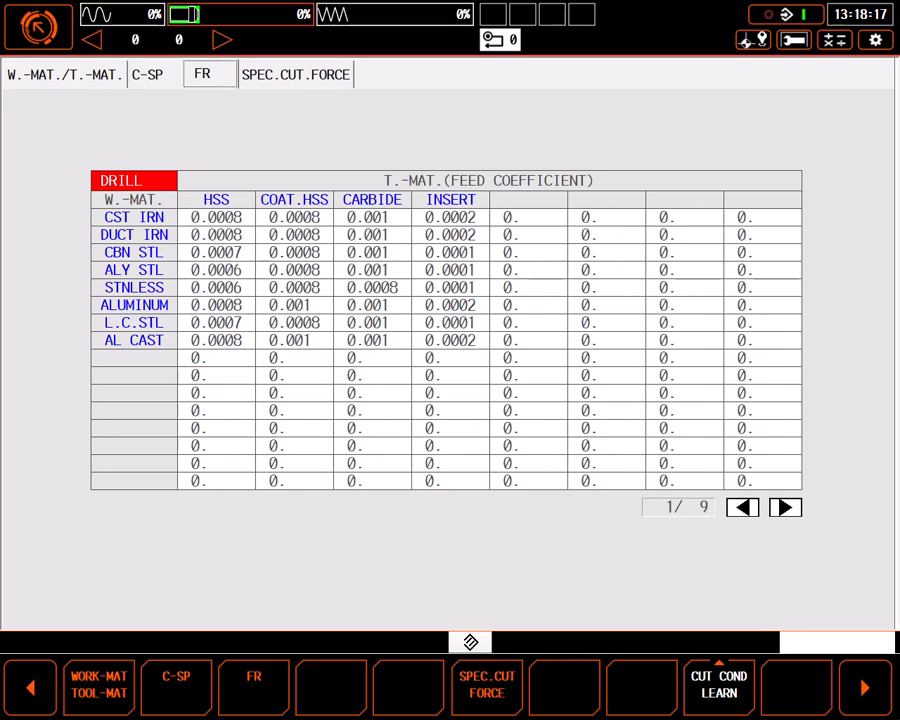
pyautogui.click(296, 74)
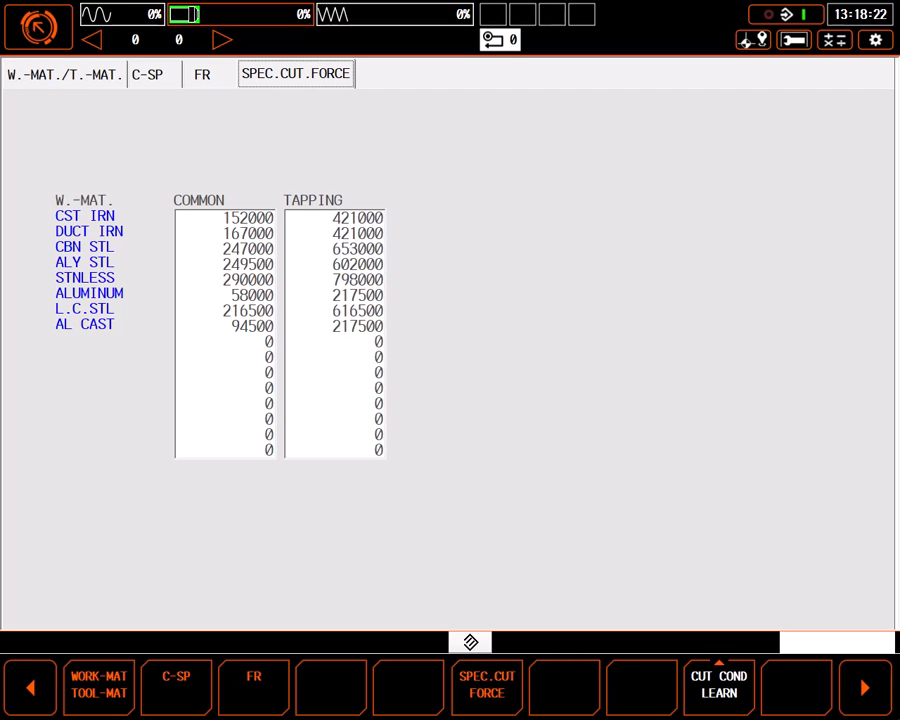
pyautogui.click(718, 688)
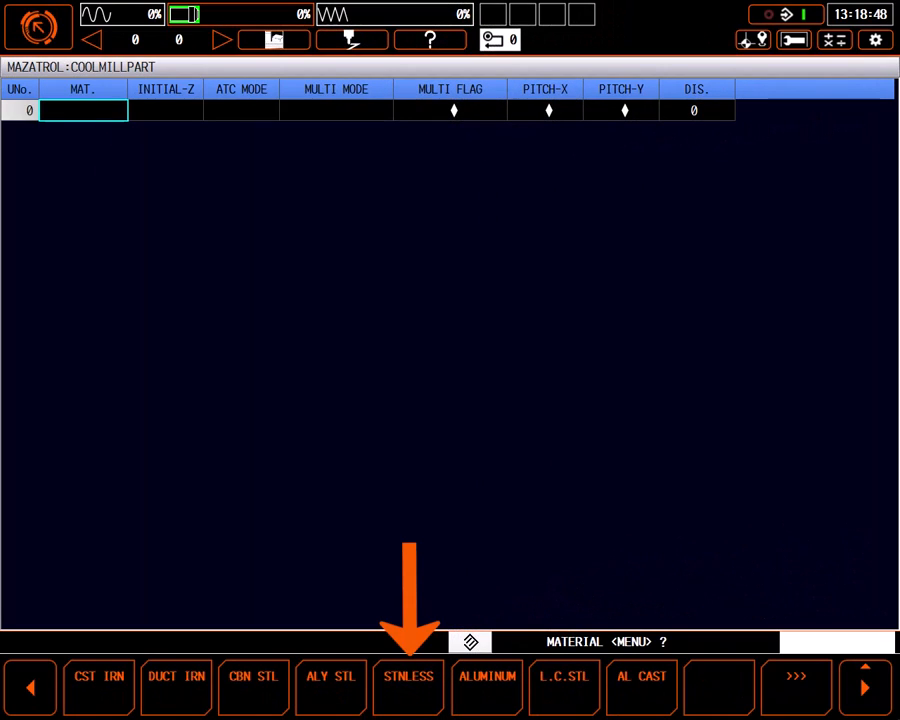
# - Set the common unit workpiece material to STNLESS (stainless steel)
pyautogui.click(408, 676)
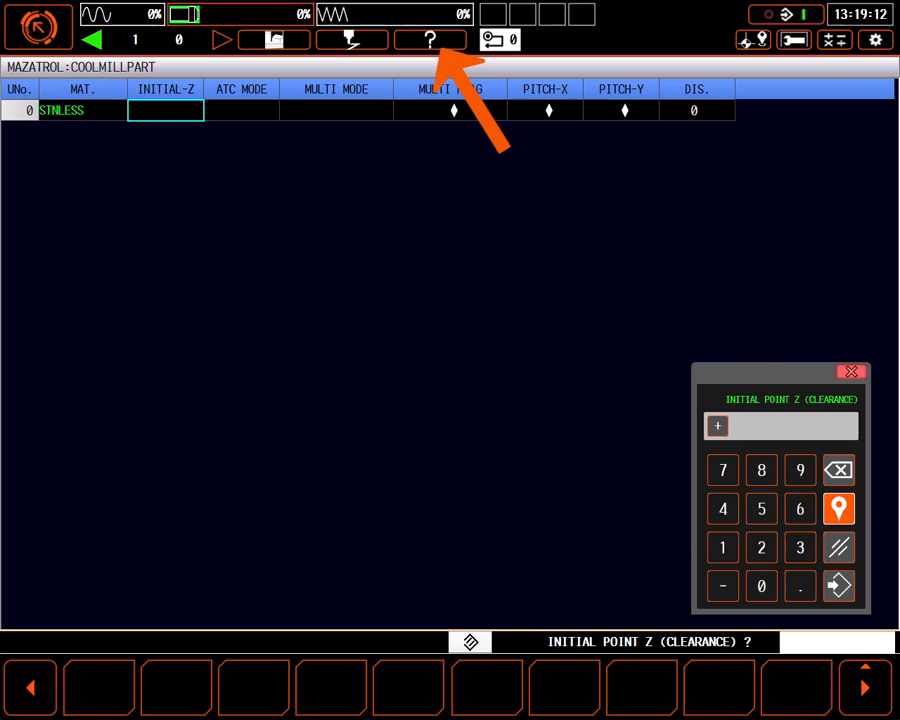
# - View the initial point help diagram and set INITIAL-Z to 2.5
pyautogui.click(428, 40)
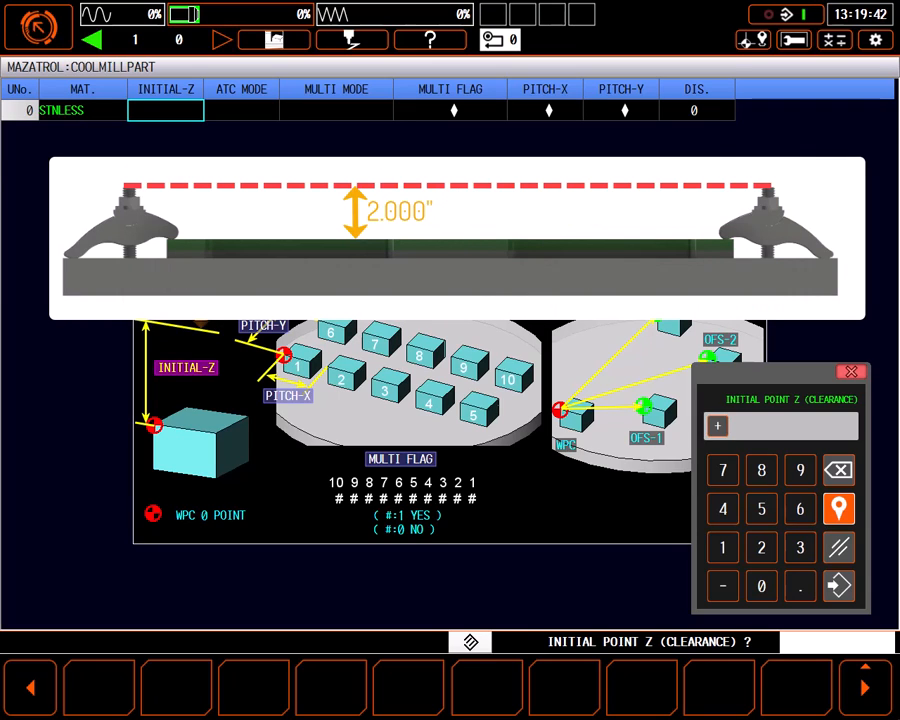
pyautogui.write('2.5')
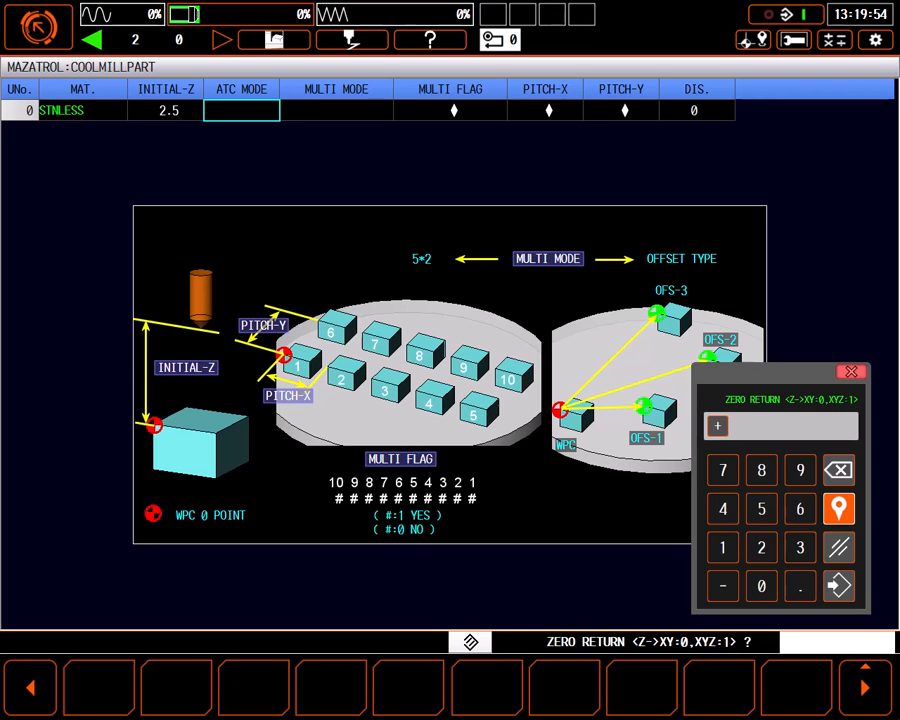
pyautogui.click(722, 548)
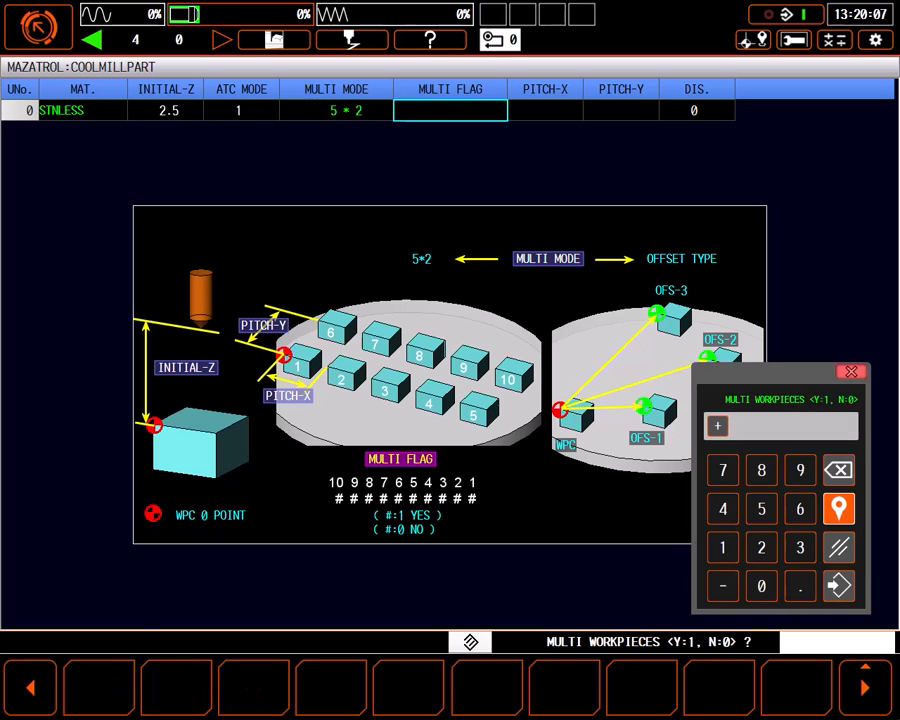
pyautogui.click(336, 110)
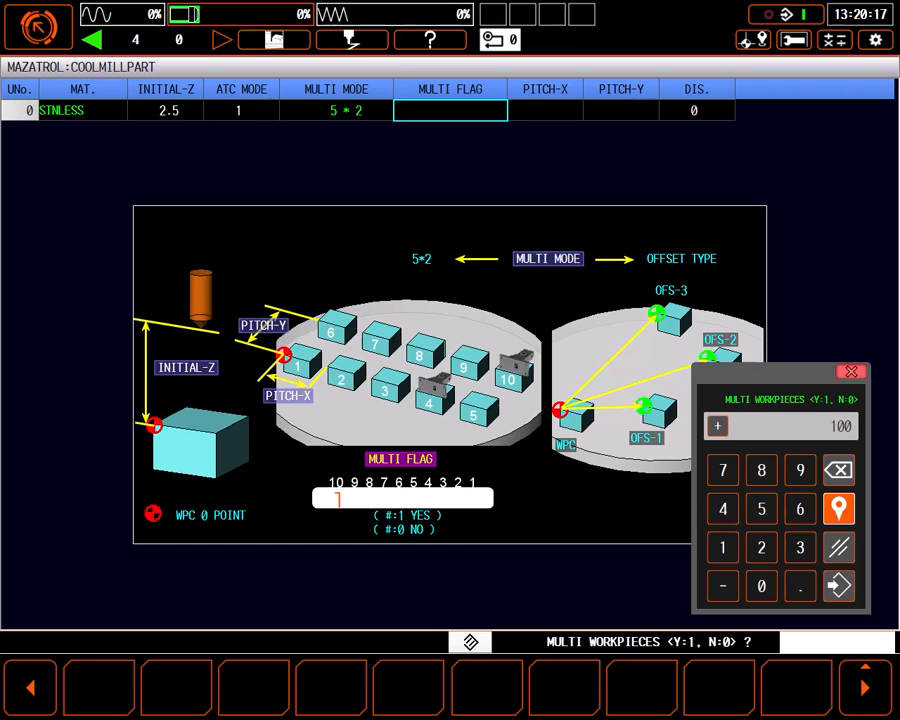
pyautogui.write('001001001')
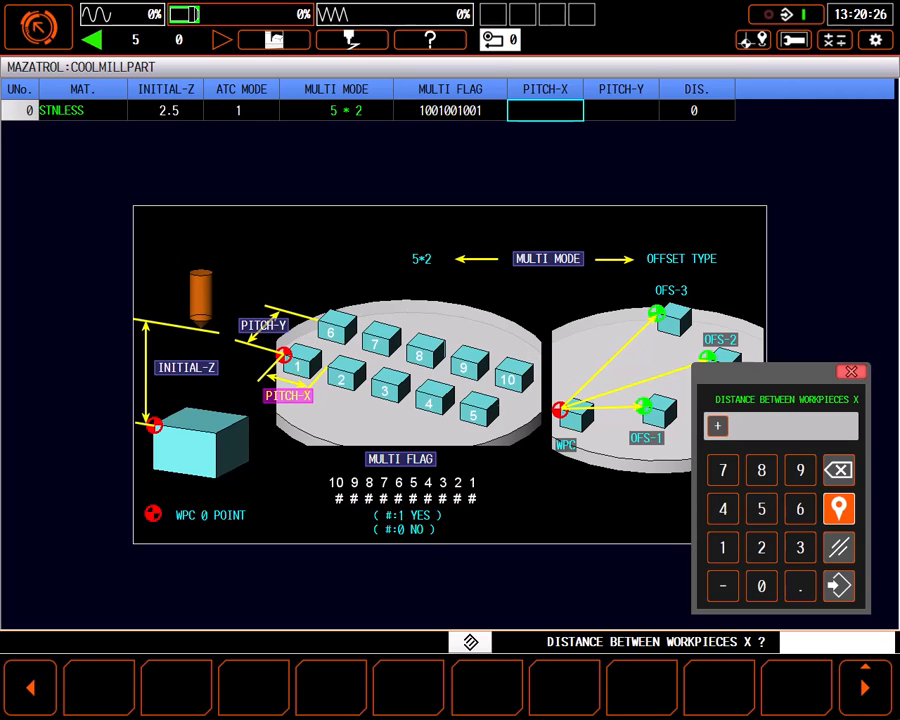
# - Switch multi mode to OFFSET TYPE, then turn multi-workpiece mode off with DIS 1
pyautogui.click(336, 110)
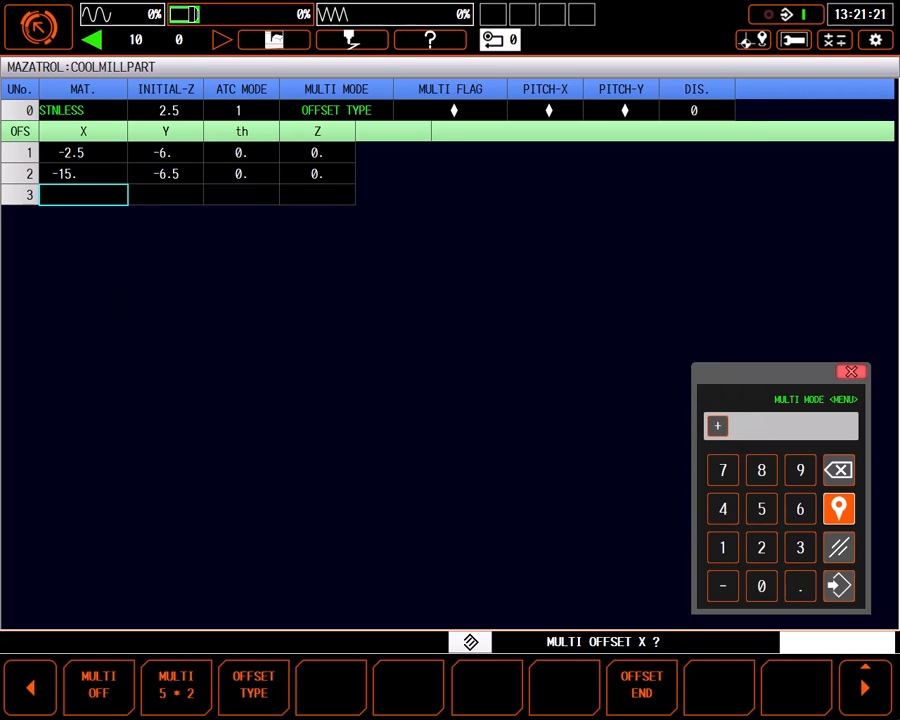
pyautogui.click(98, 686)
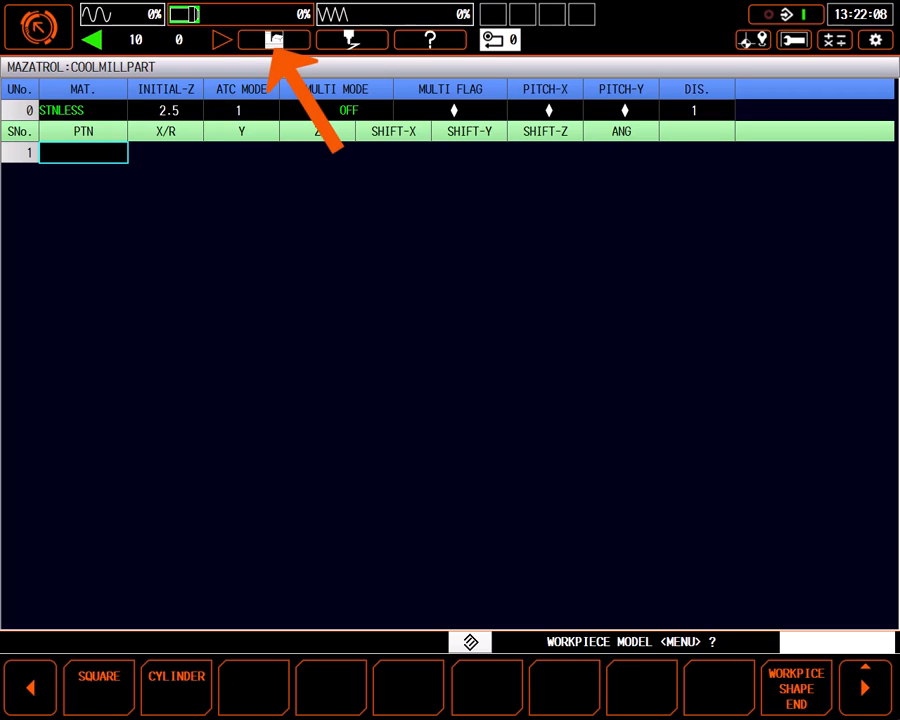
# - Define a SQUARE workpiece model 15. × 6. × 0.325 with SHIFT-Z 0.025
pyautogui.click(276, 40)
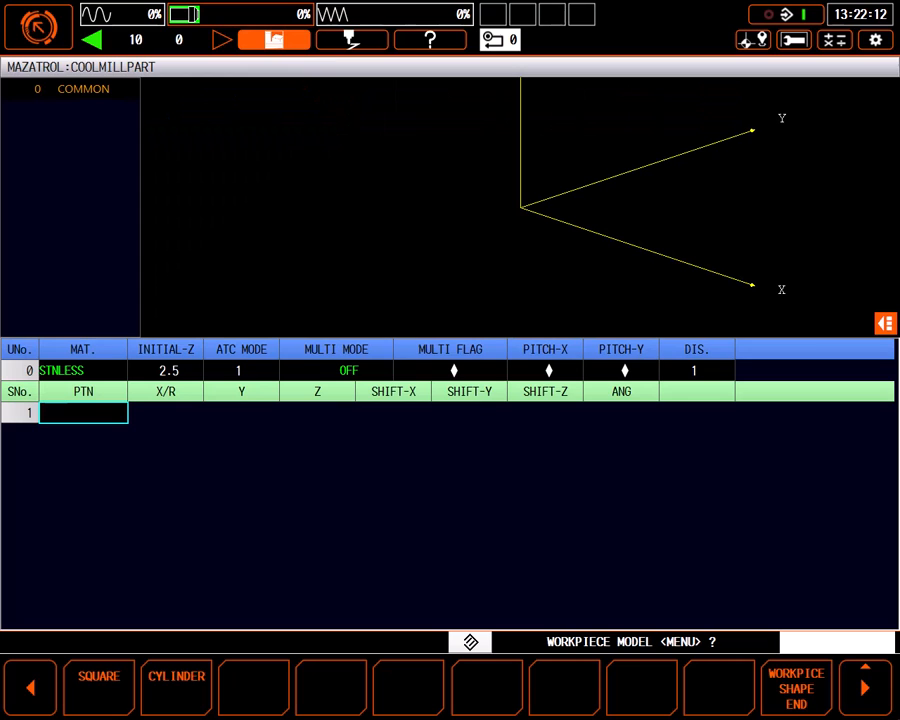
pyautogui.click(98, 686)
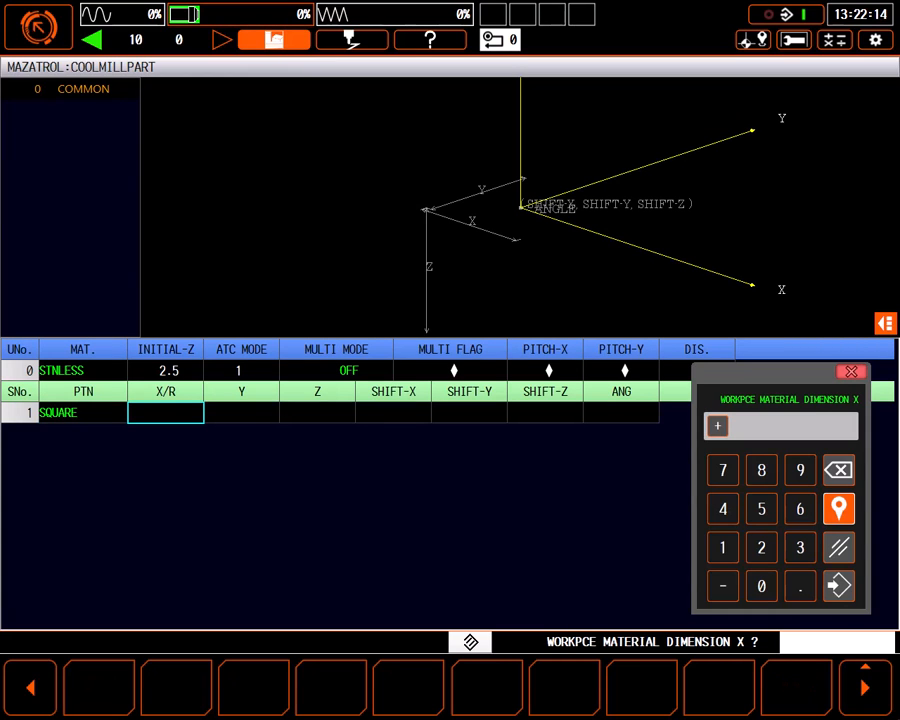
pyautogui.write('15.')
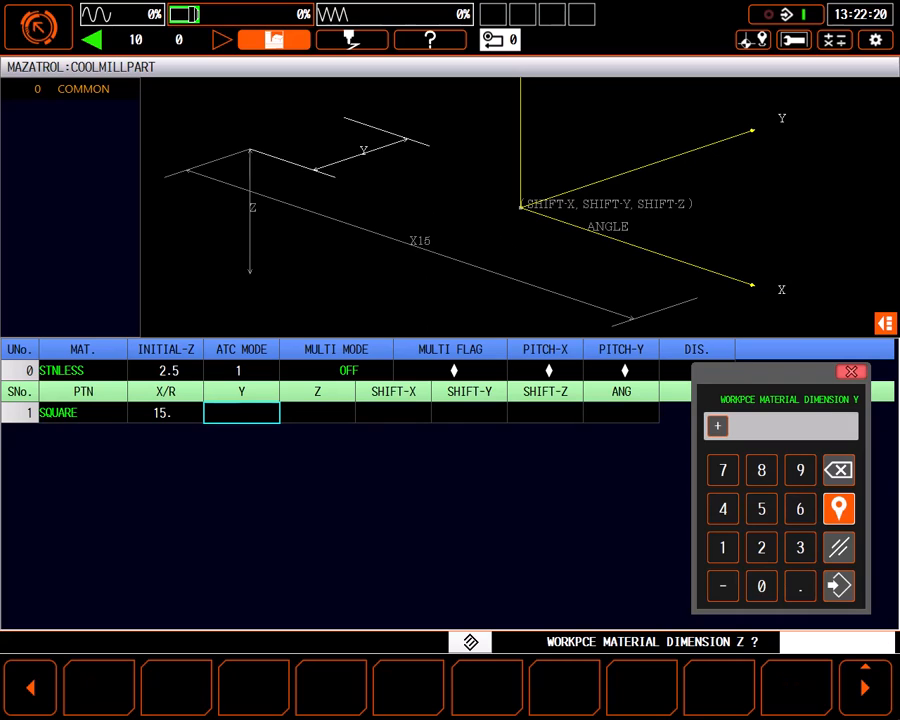
pyautogui.write('6.')
pyautogui.click(318, 412)
pyautogui.write('0.325')
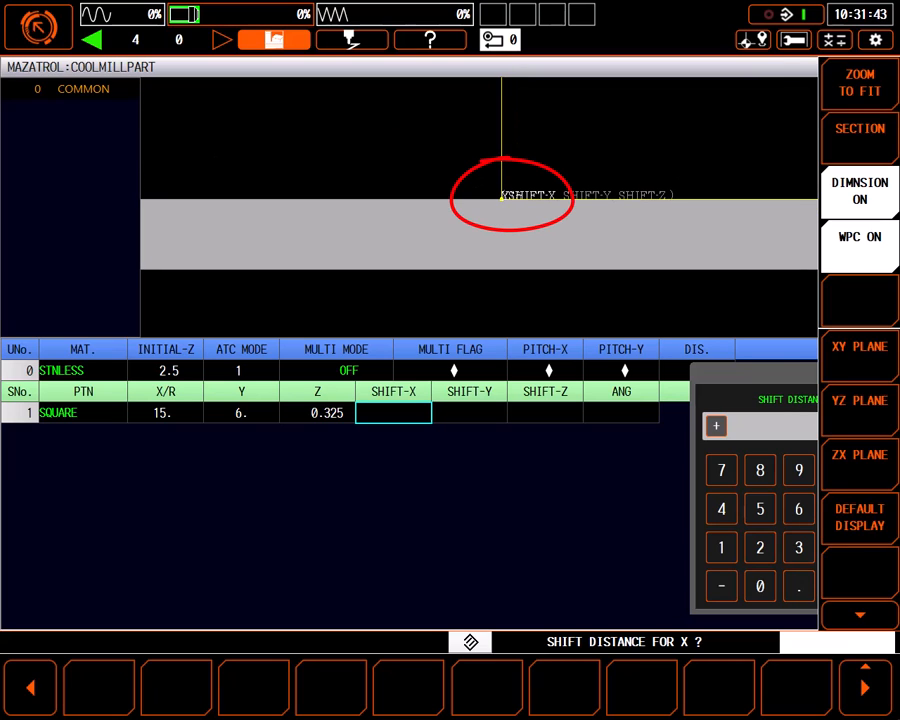
pyautogui.click(544, 412)
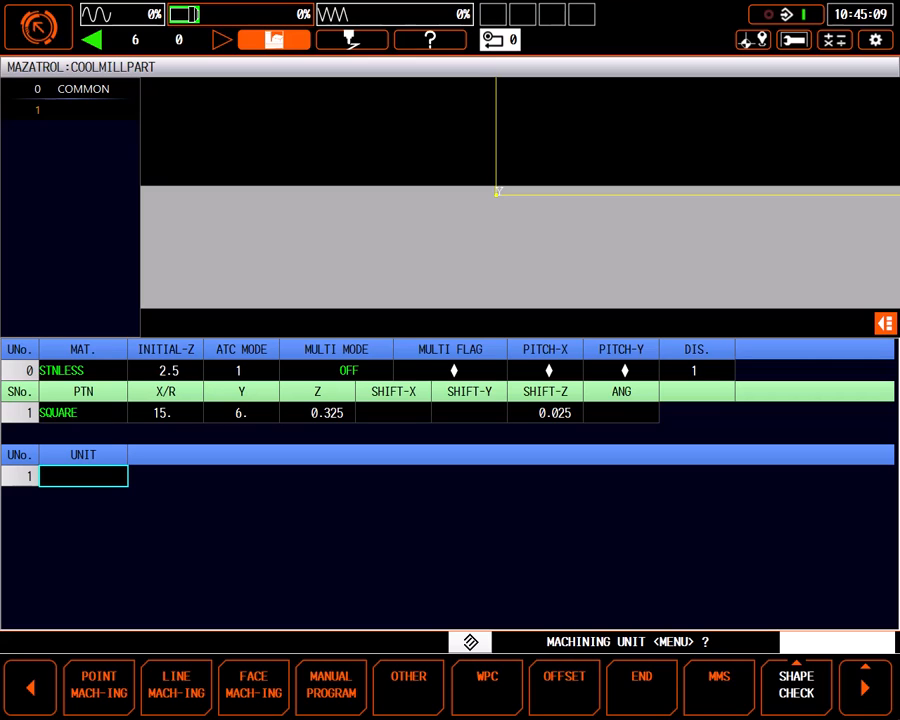
# - Insert a WPC unit as unit 1 and set it to work coordinate 0
pyautogui.click(488, 688)
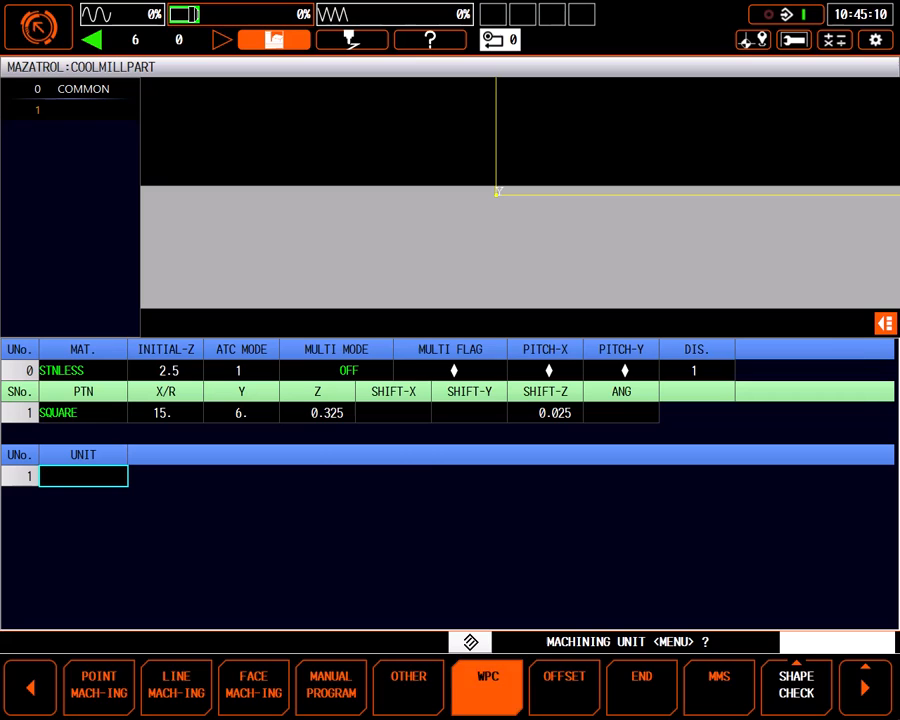
pyautogui.click(488, 688)
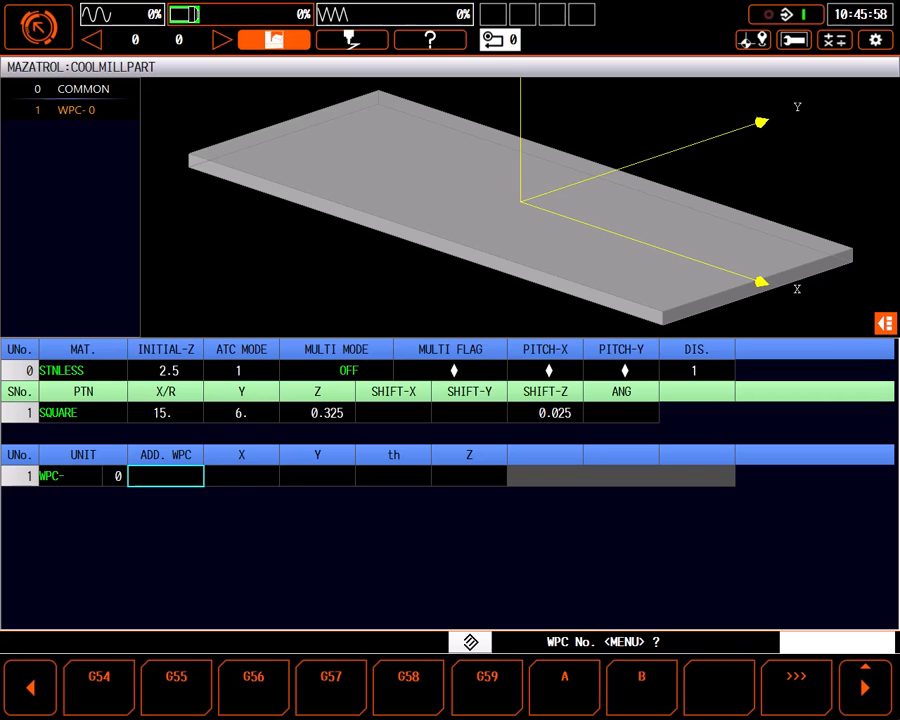
pyautogui.click(240, 476)
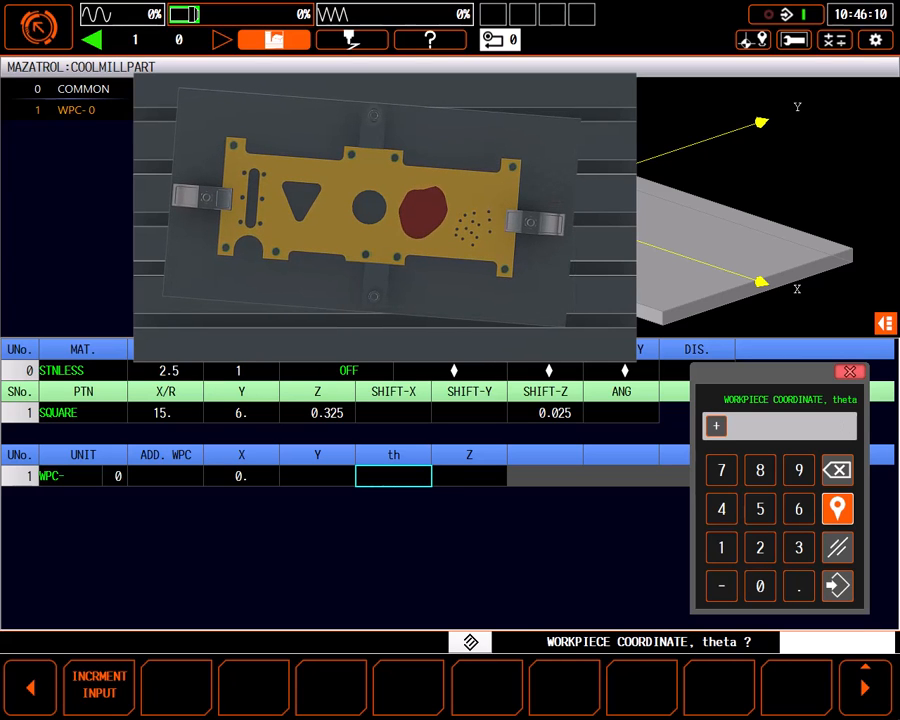
# - Enter the WPC-0 rotation angle and remaining entries, advancing to unit line 2
pyautogui.click(838, 586)
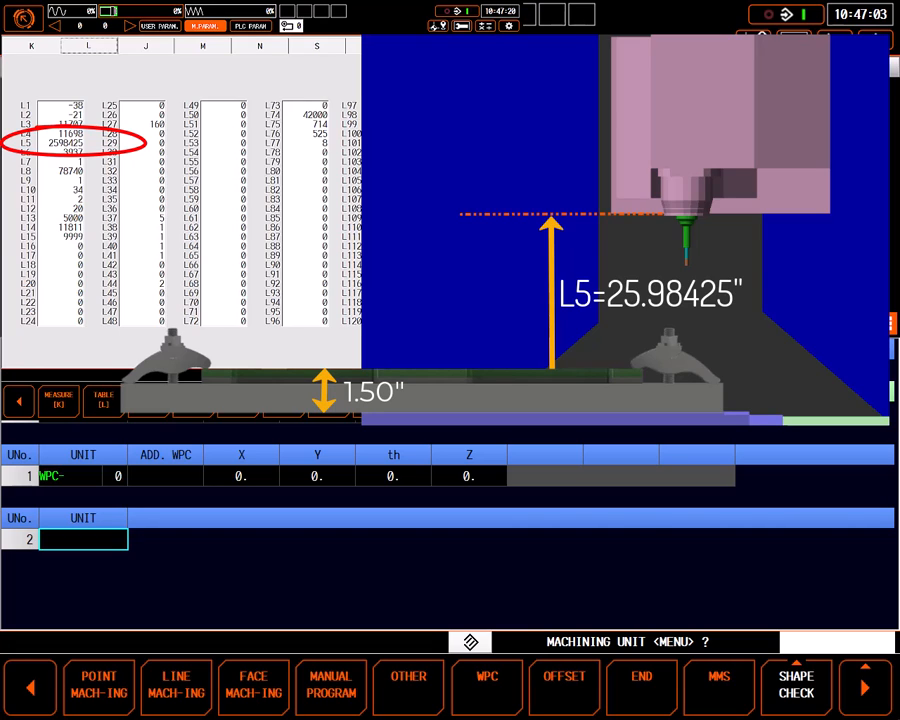
# - Leave the COOLMILLPART program editor for the main display menu
pyautogui.click(468, 476)
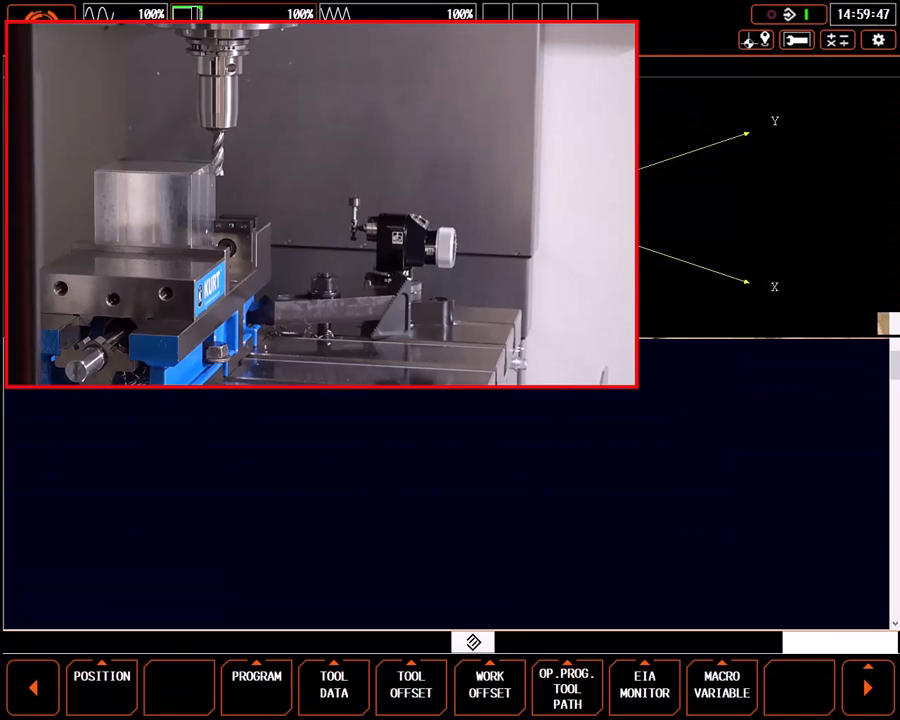
# - Teach WPC-0 X -8.15306 and Y -12.26132 from machine position, then show the position display
pyautogui.click(568, 688)
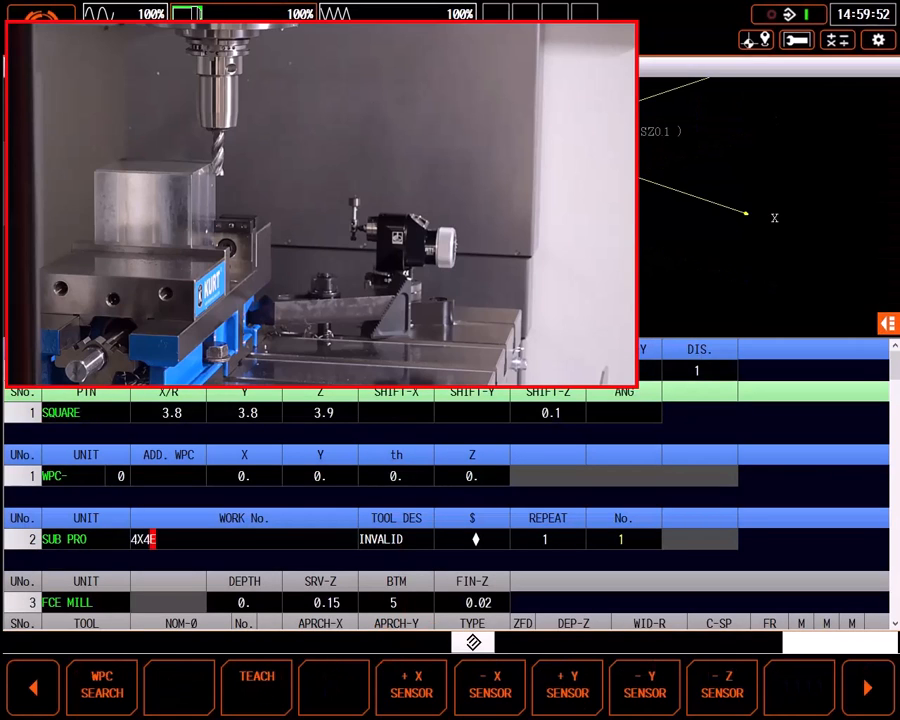
pyautogui.click(244, 476)
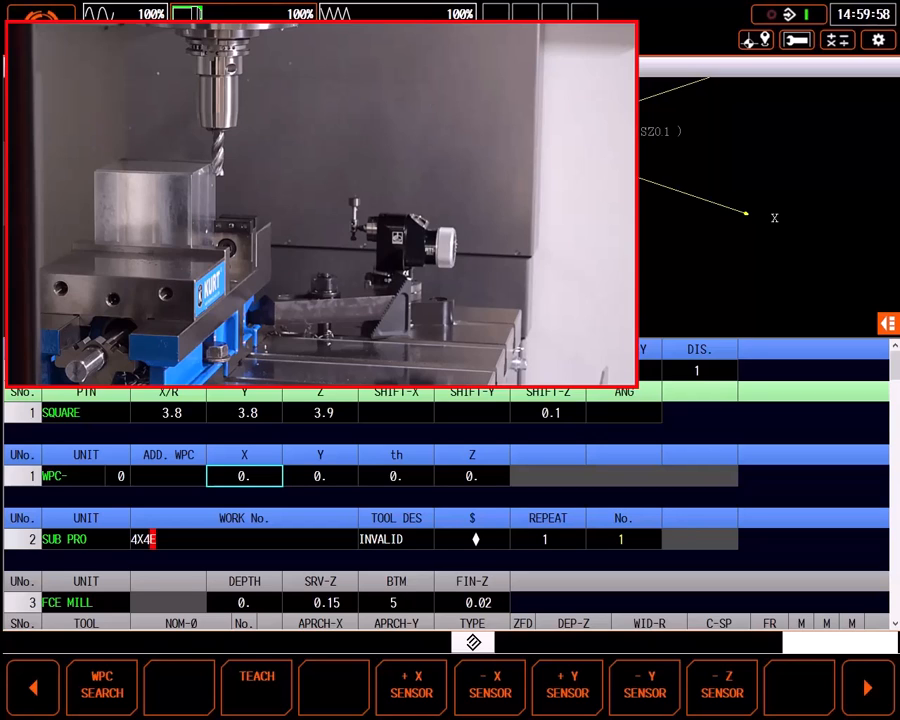
pyautogui.click(244, 476)
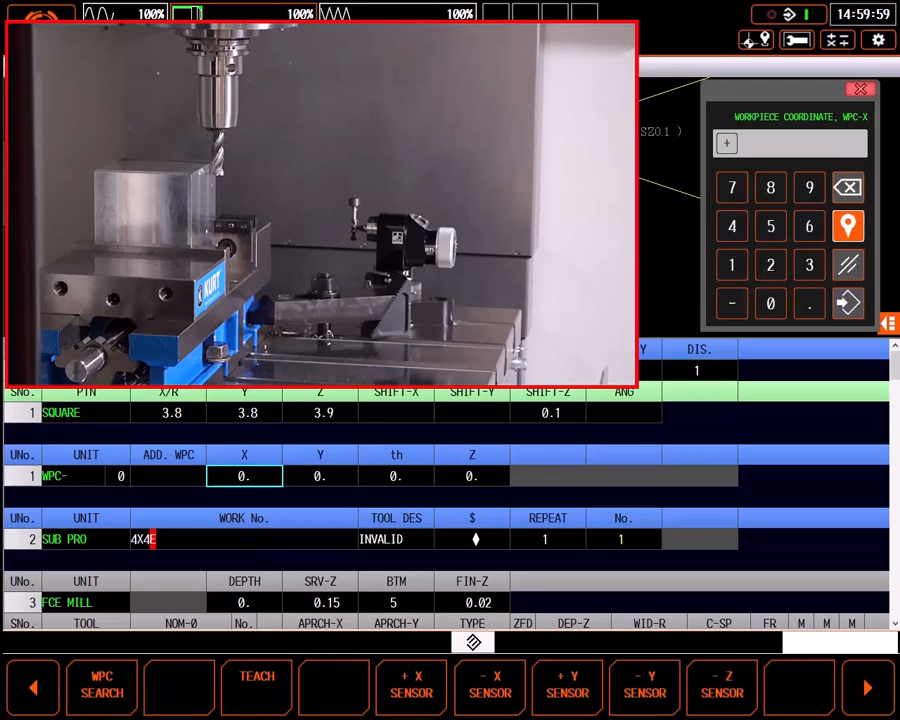
pyautogui.click(256, 688)
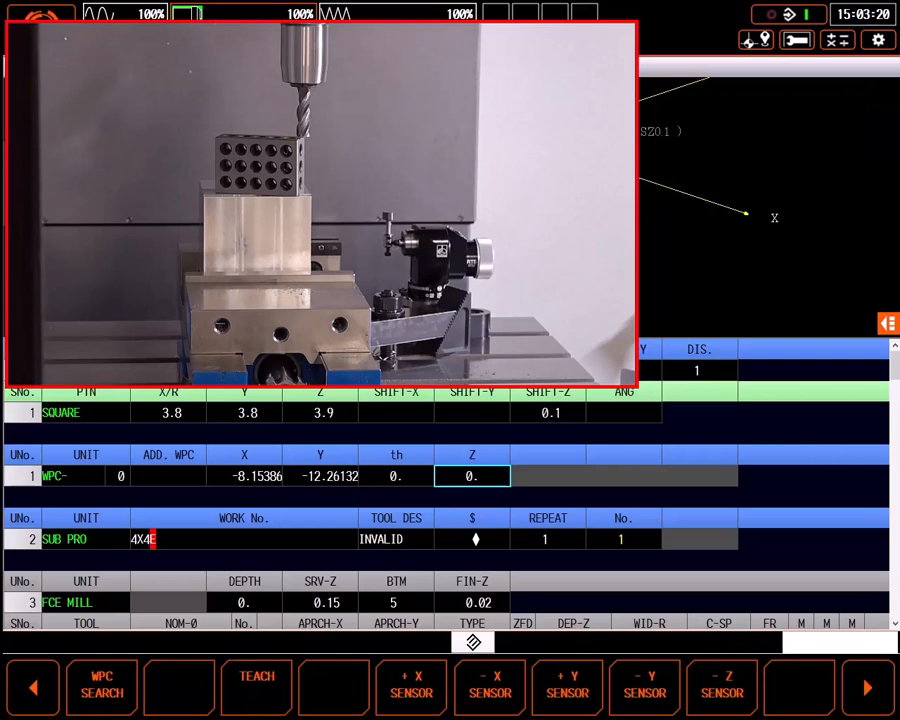
pyautogui.click(256, 688)
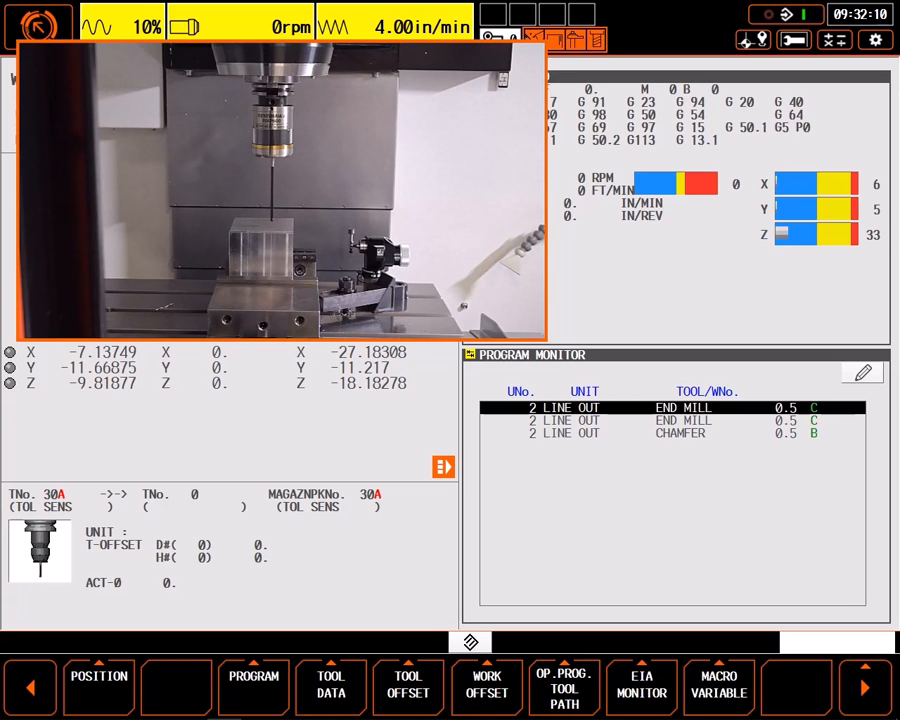
# - Probe the top face to record WPC Z -18.36419, then start probing the X face
pyautogui.click(252, 686)
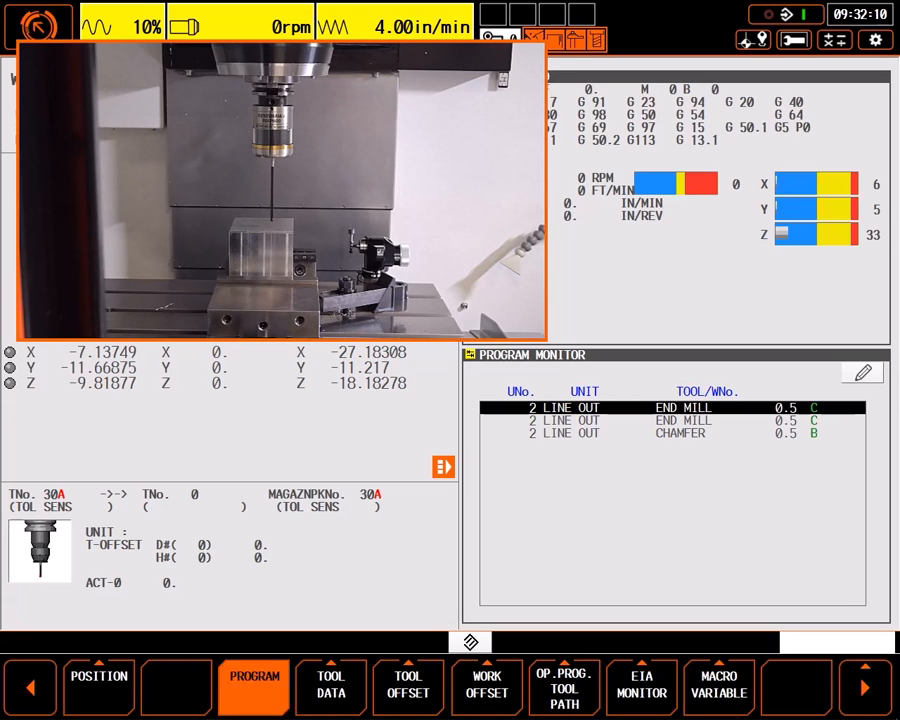
pyautogui.click(254, 688)
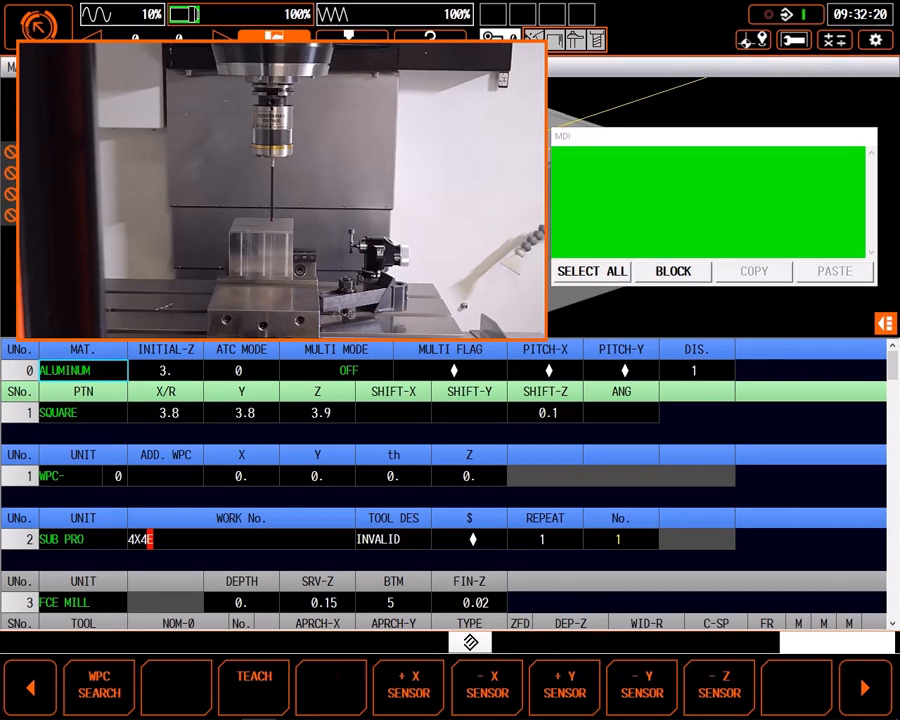
pyautogui.click(240, 476)
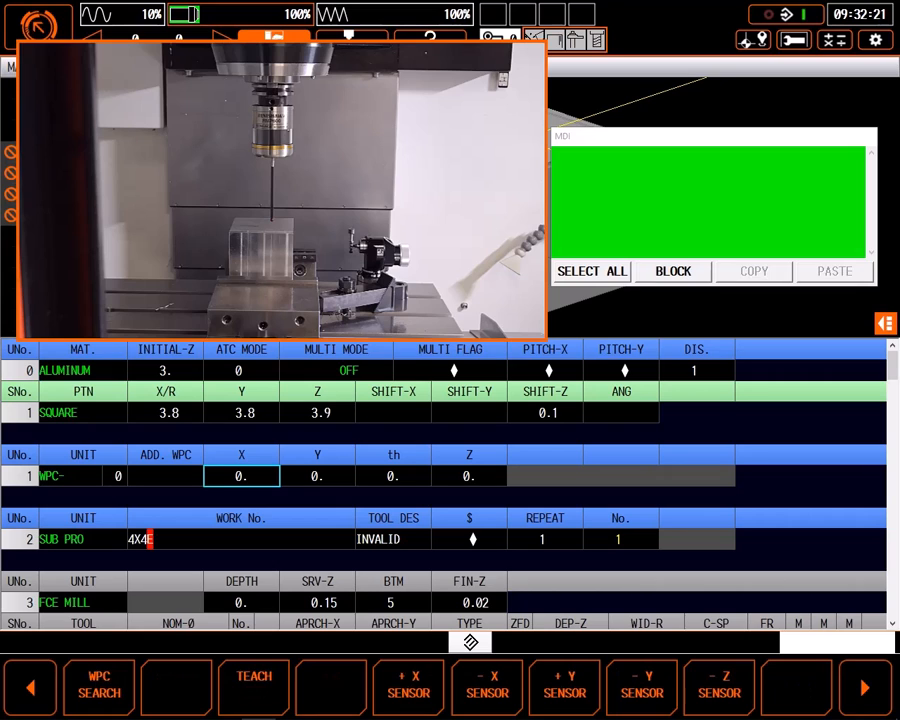
pyautogui.click(718, 688)
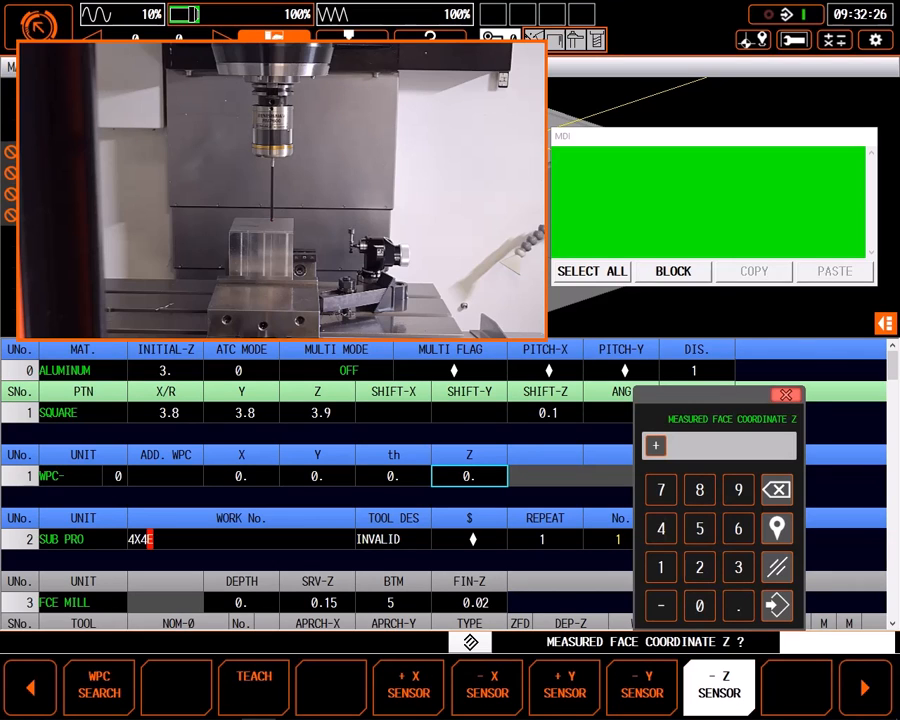
pyautogui.click(660, 568)
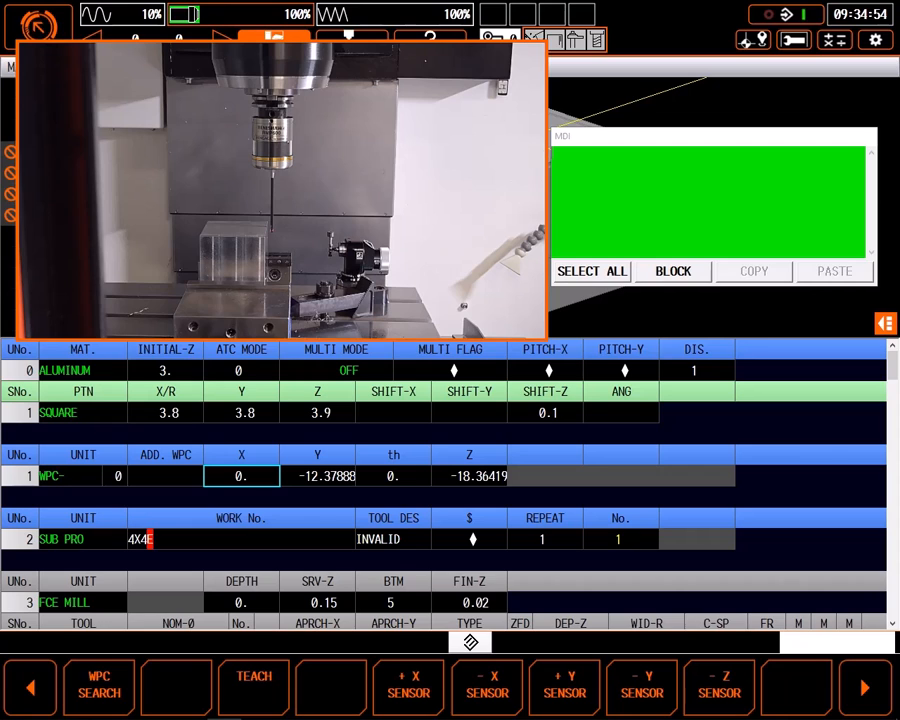
pyautogui.click(488, 688)
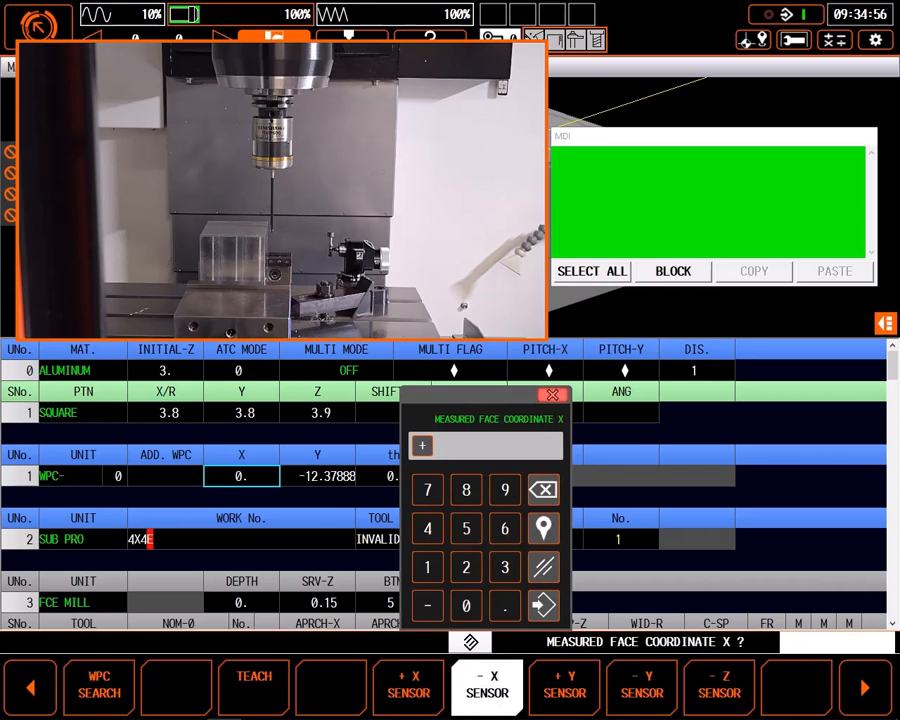